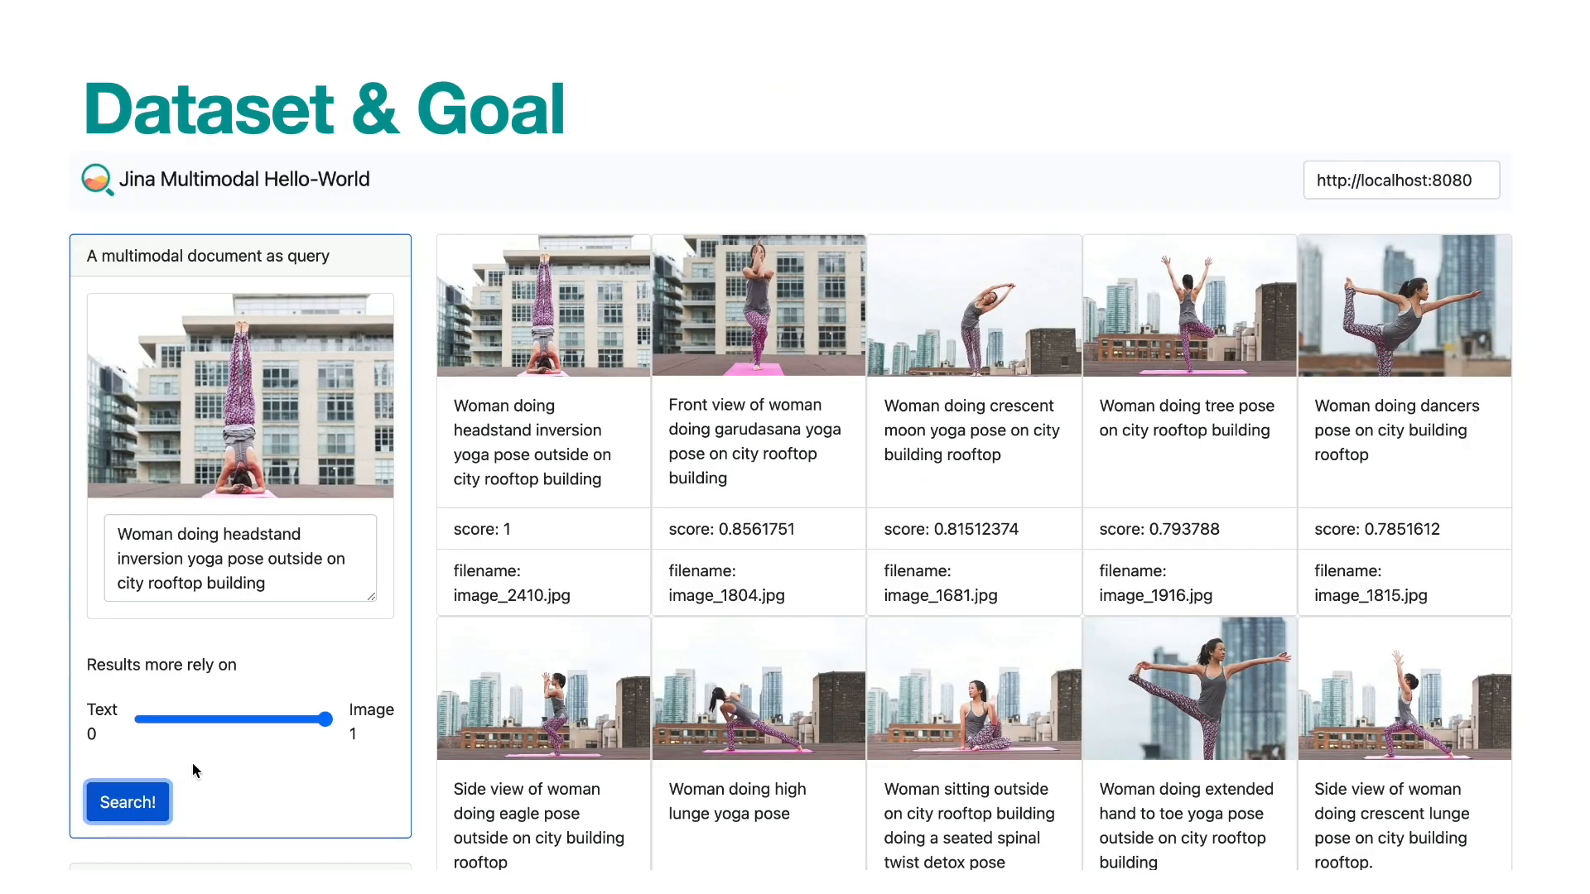
Slide the weighting fully to Text (1/0) and rerun the headstand yoga search
drag(291, 719, 142, 719)
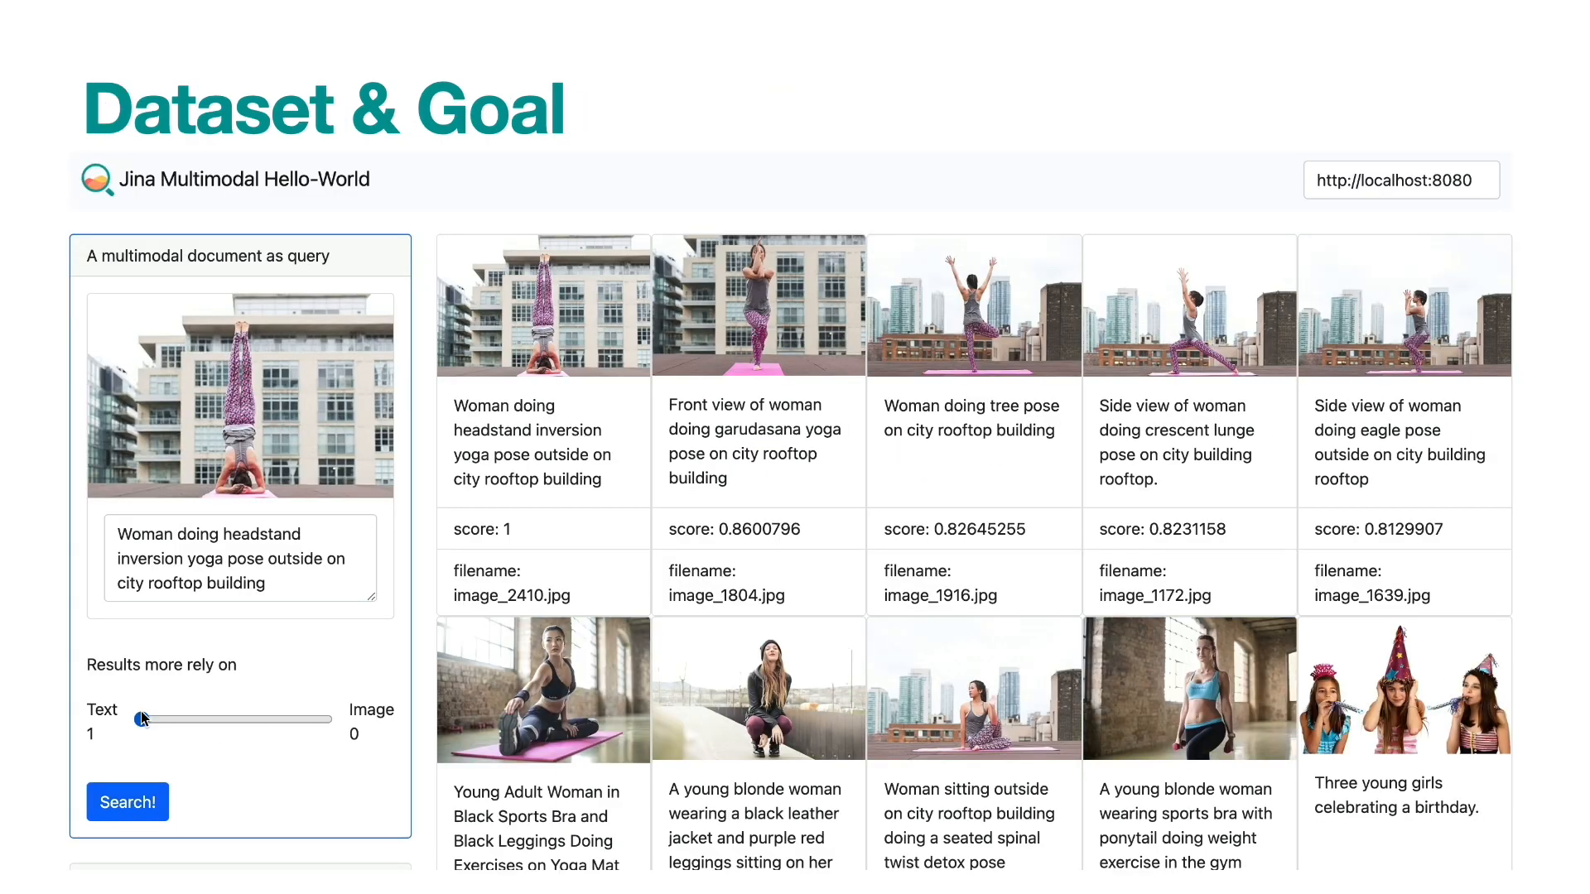
click(127, 803)
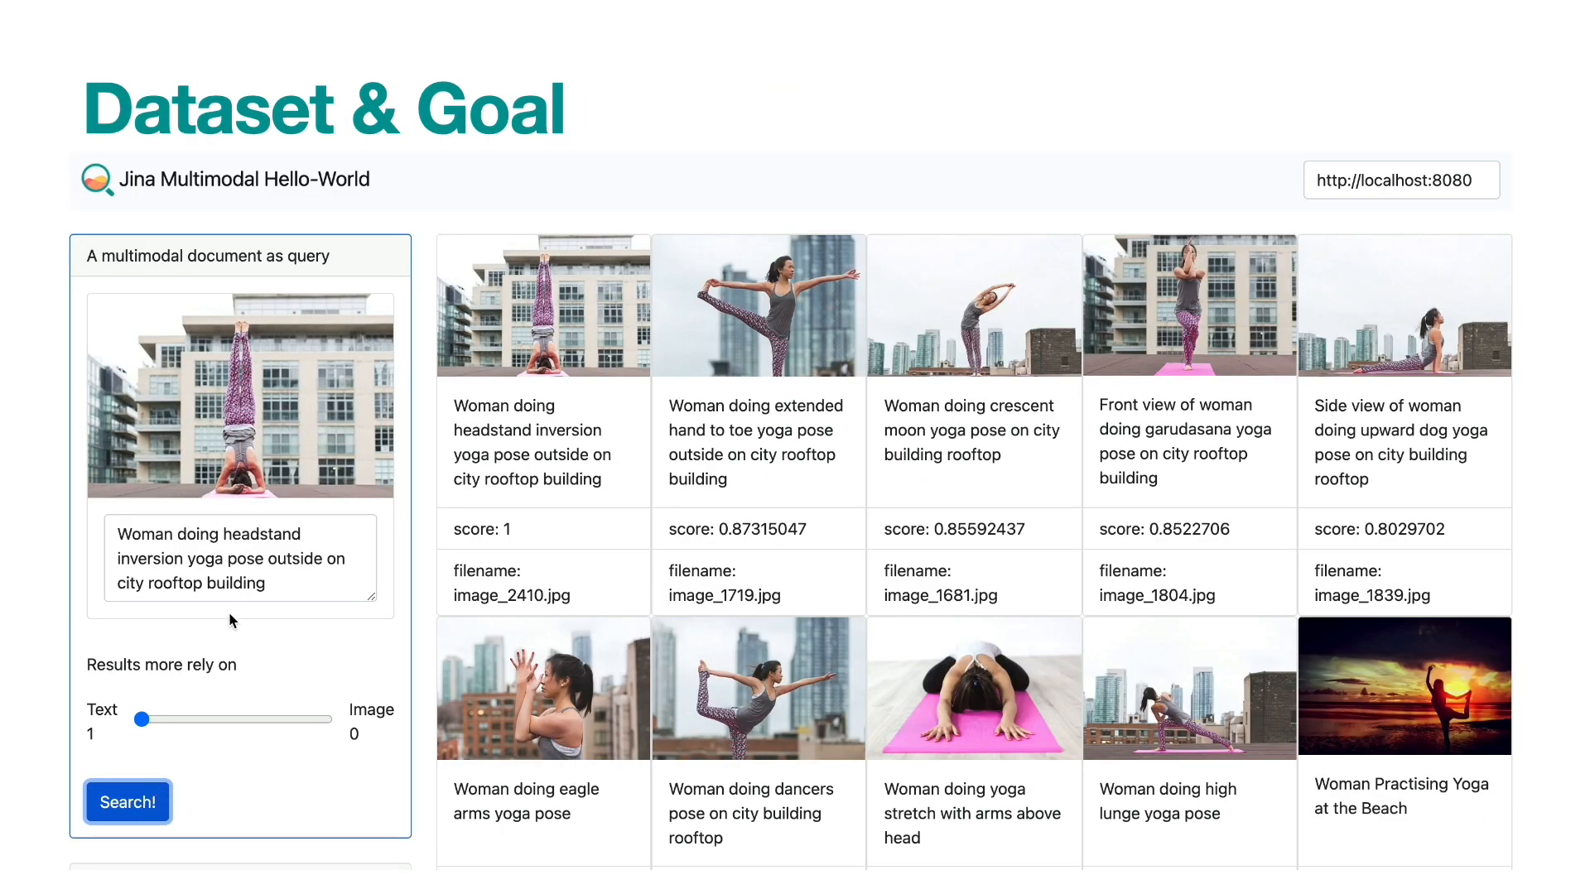
mouse_move(194, 765)
text(M)
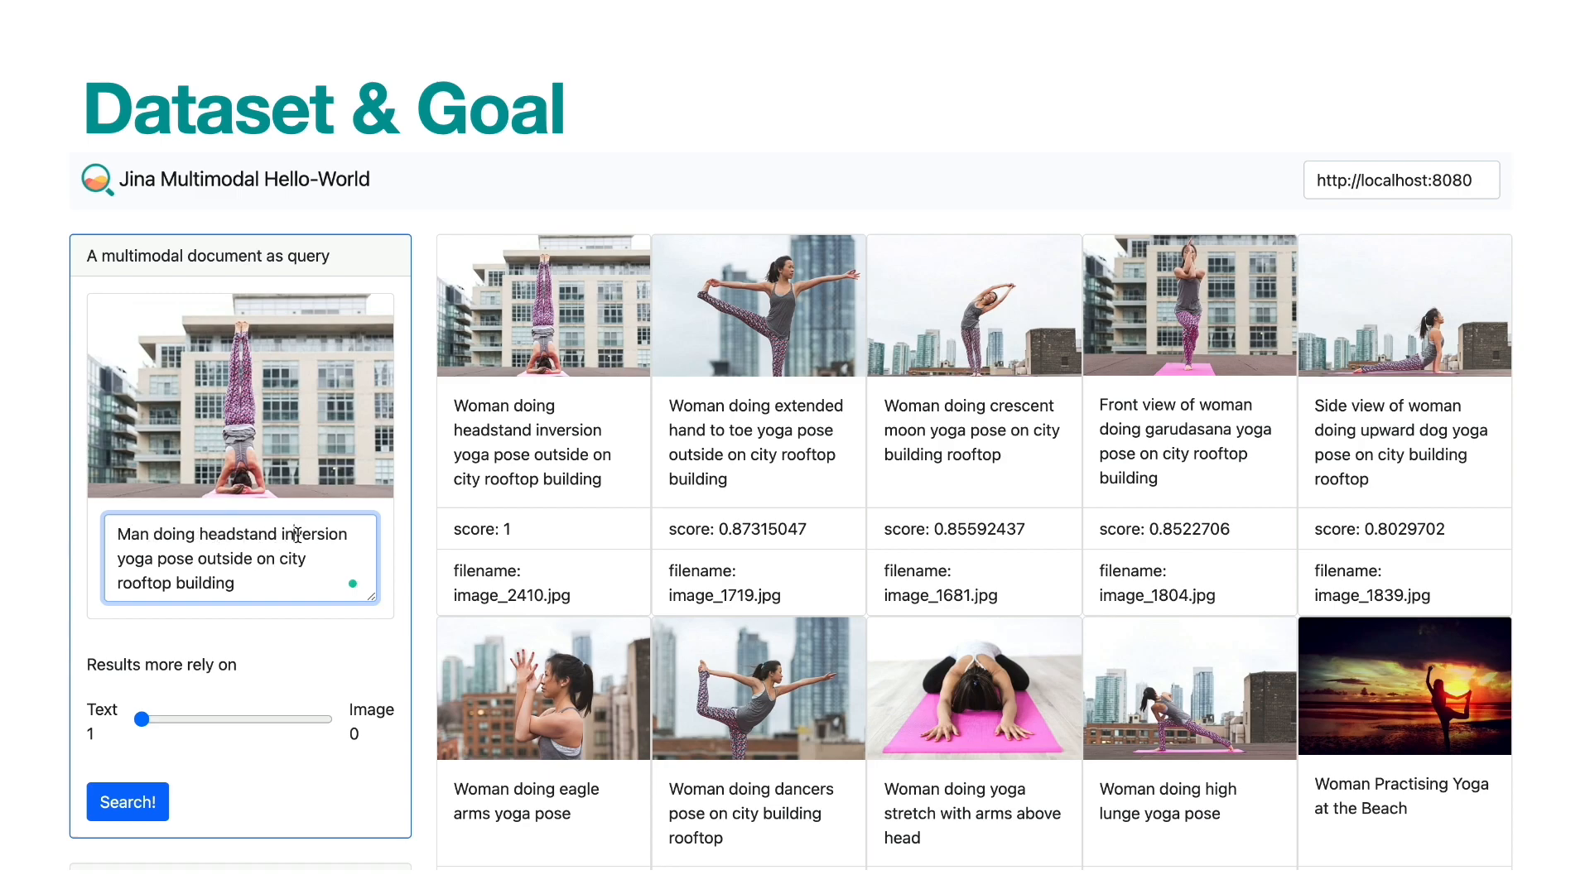
Search with the 'Man doing headstand' caption, then search again at Text 0.59 / Image 0.41
click(127, 803)
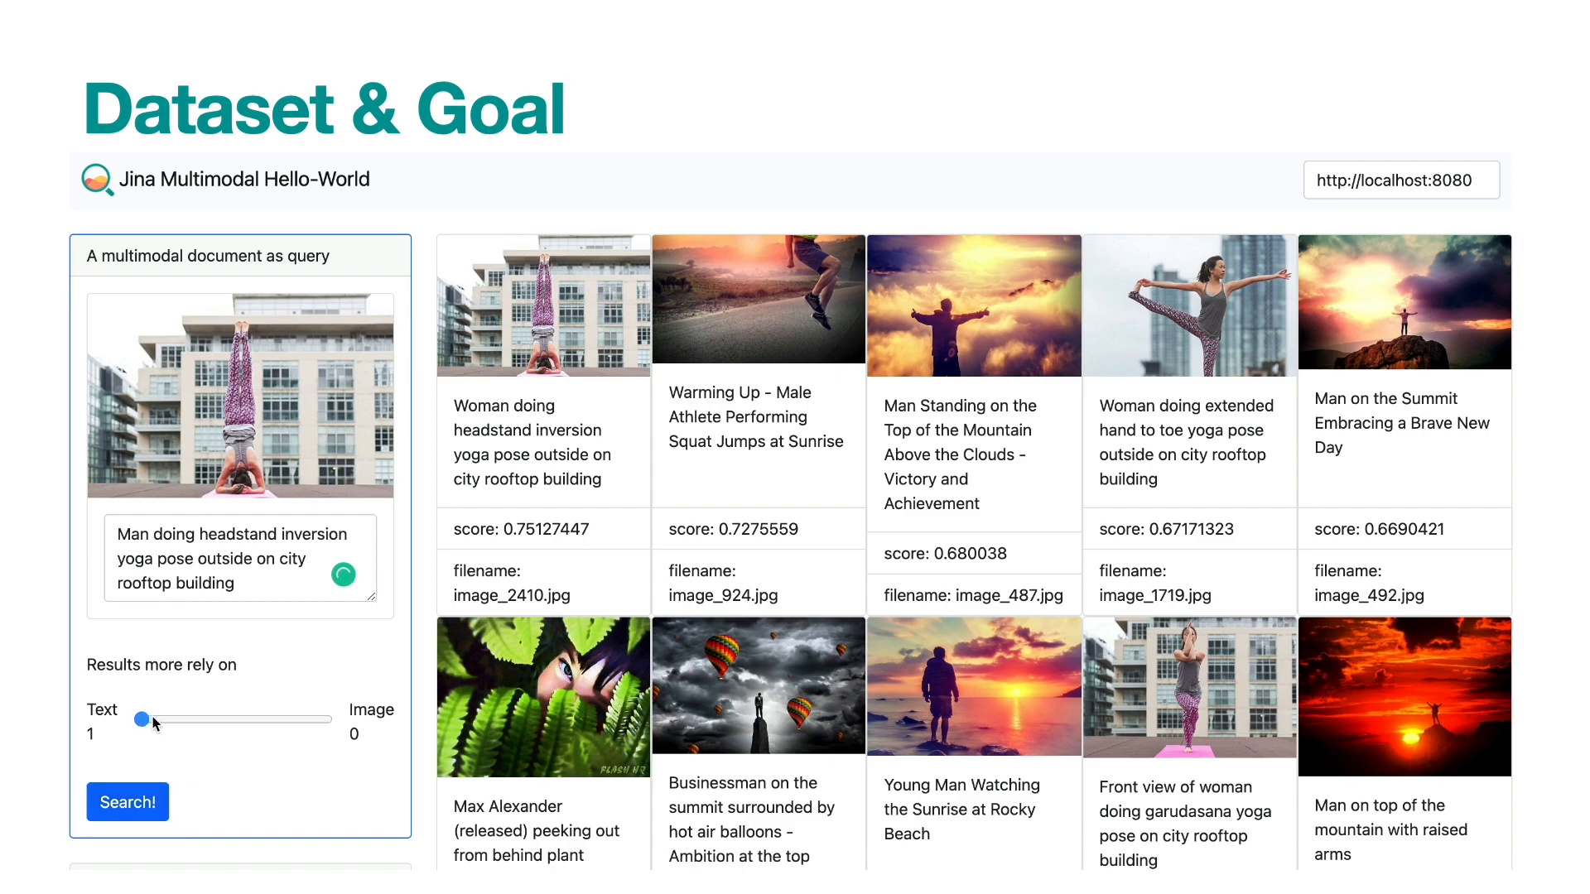
click(127, 803)
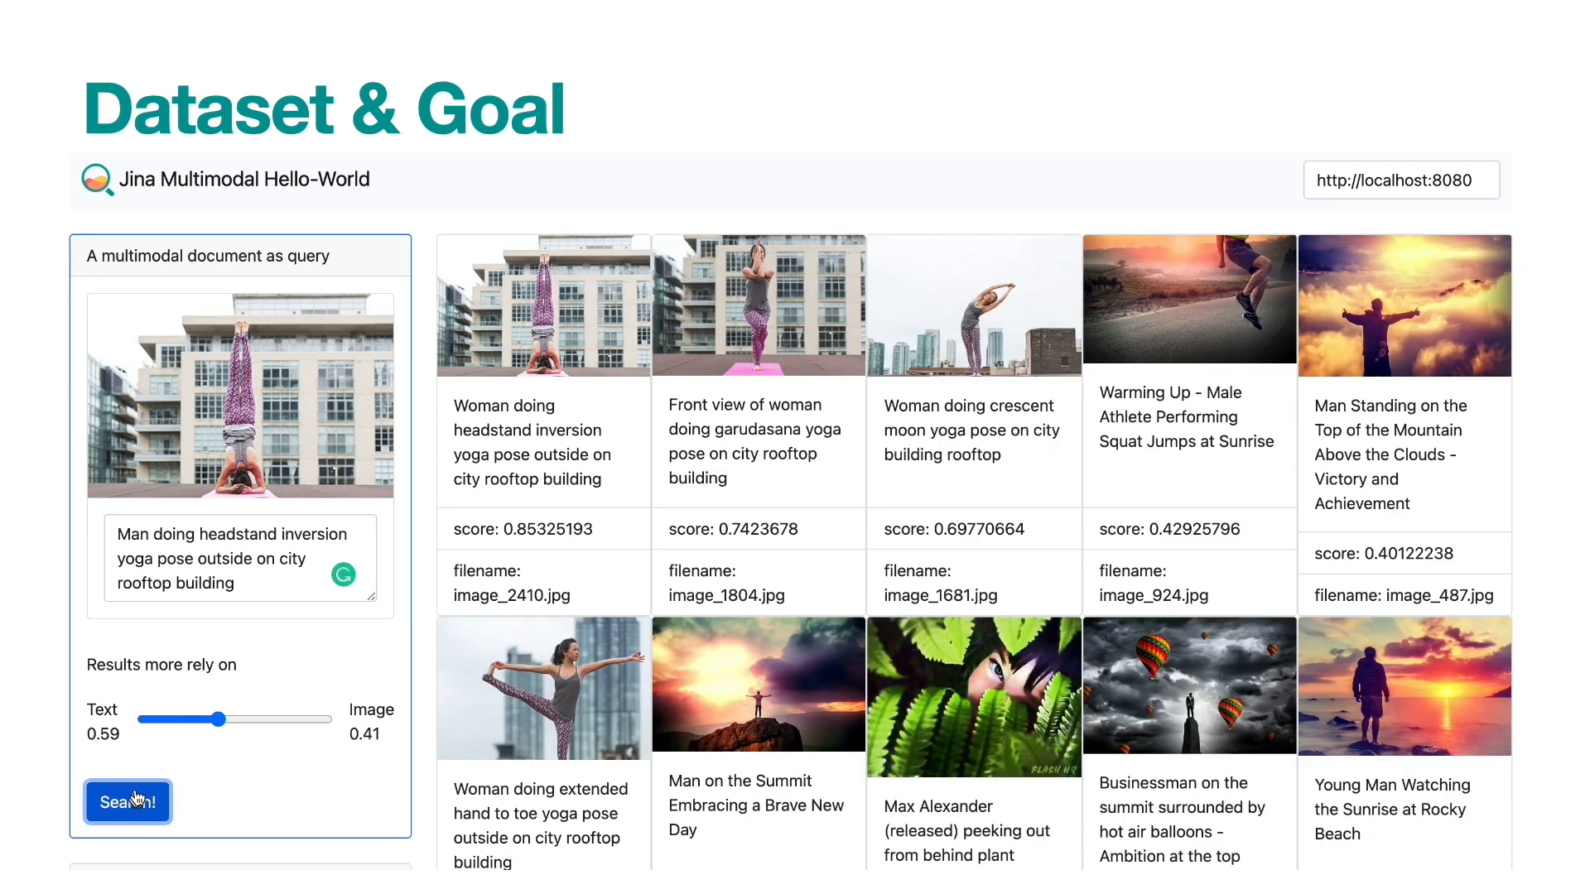
Rerun the blended search, then search the girl-with-golden-Retriever query at 0.5/0.5
click(127, 802)
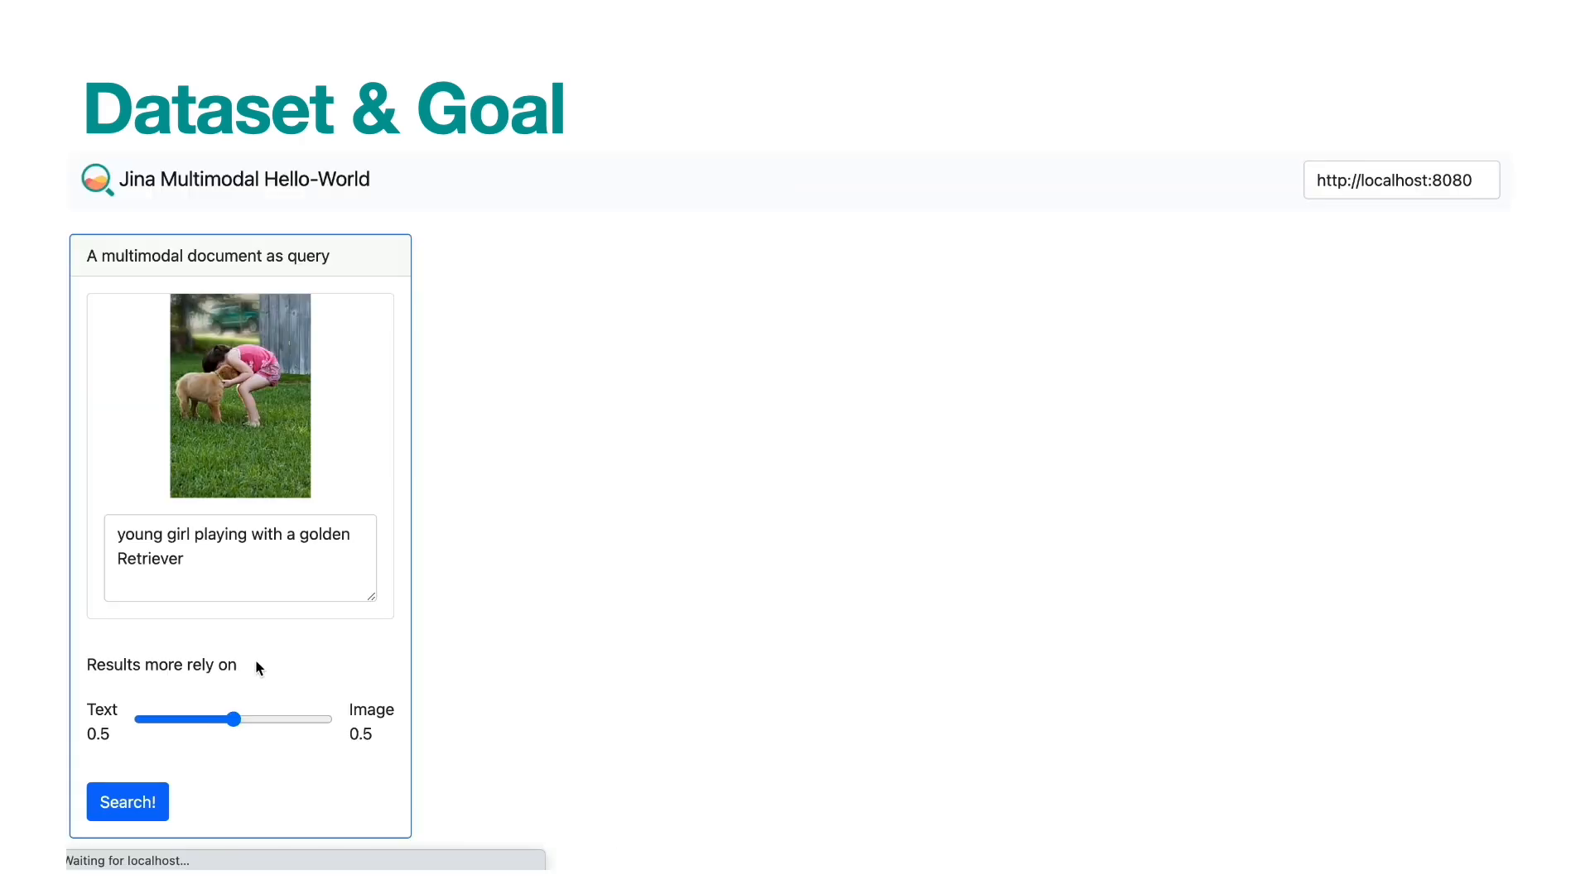
click(127, 802)
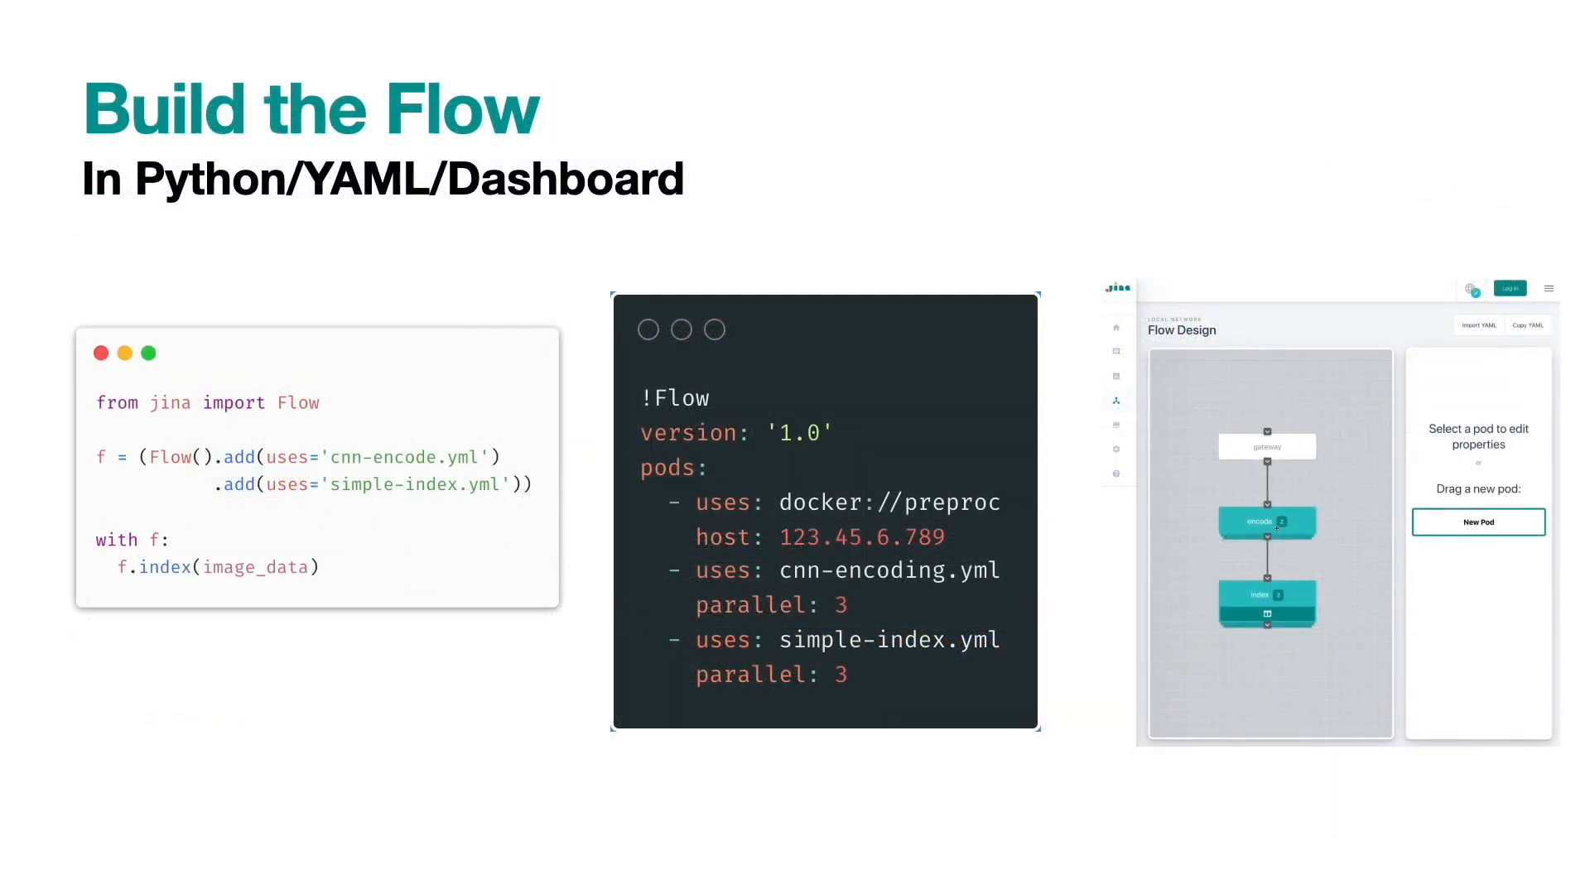
click(1266, 619)
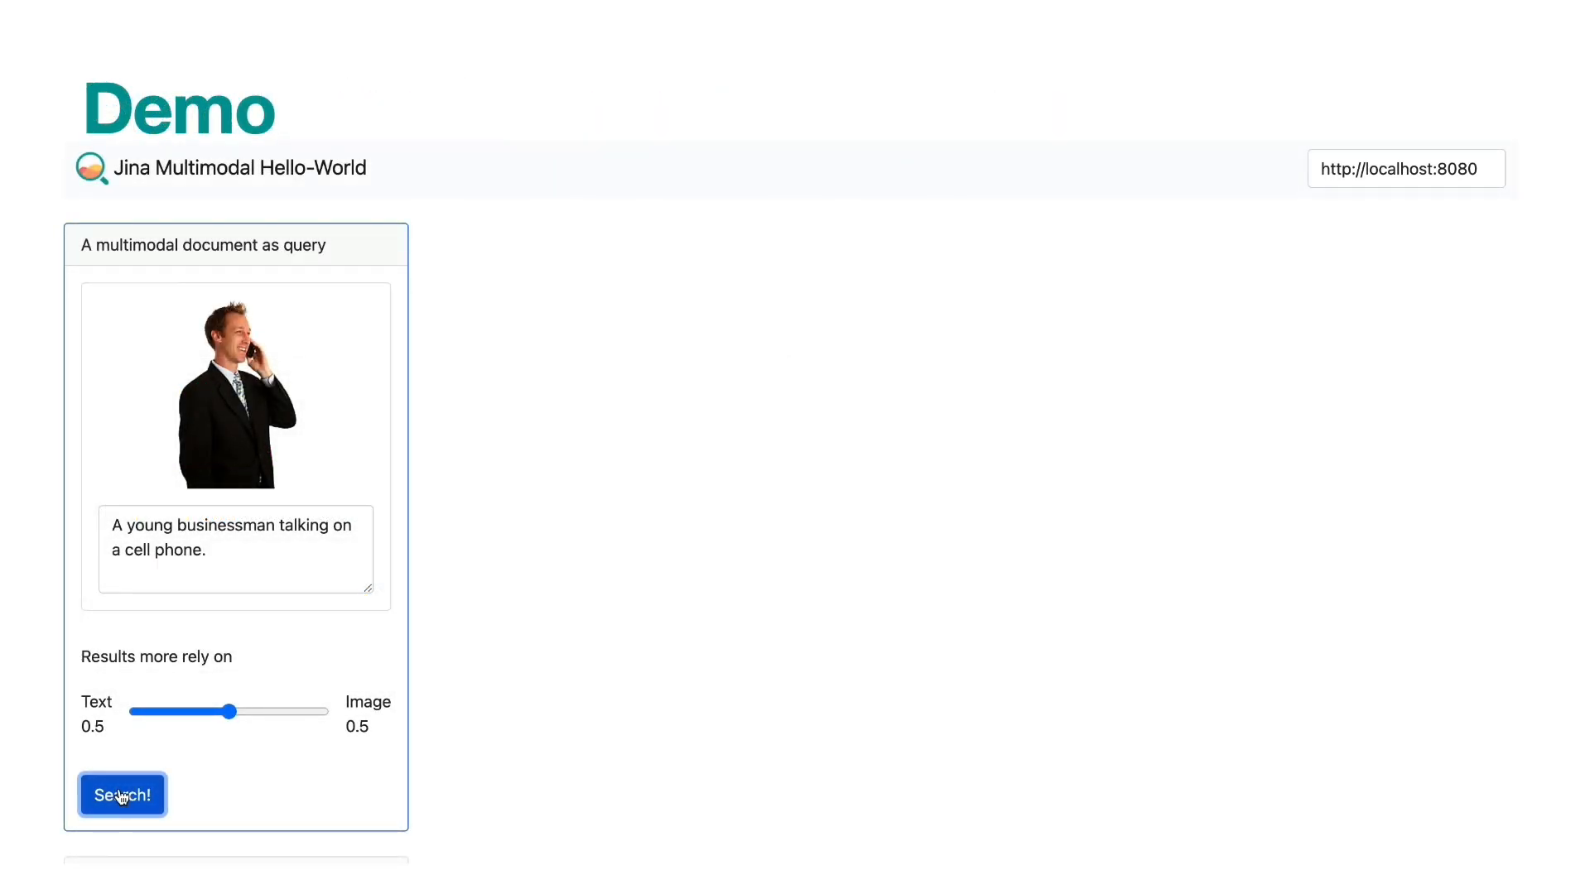
Search the businessman query text-heavy, then 'A young woman talking on a cell phone' at 0.53/0.47
click(121, 795)
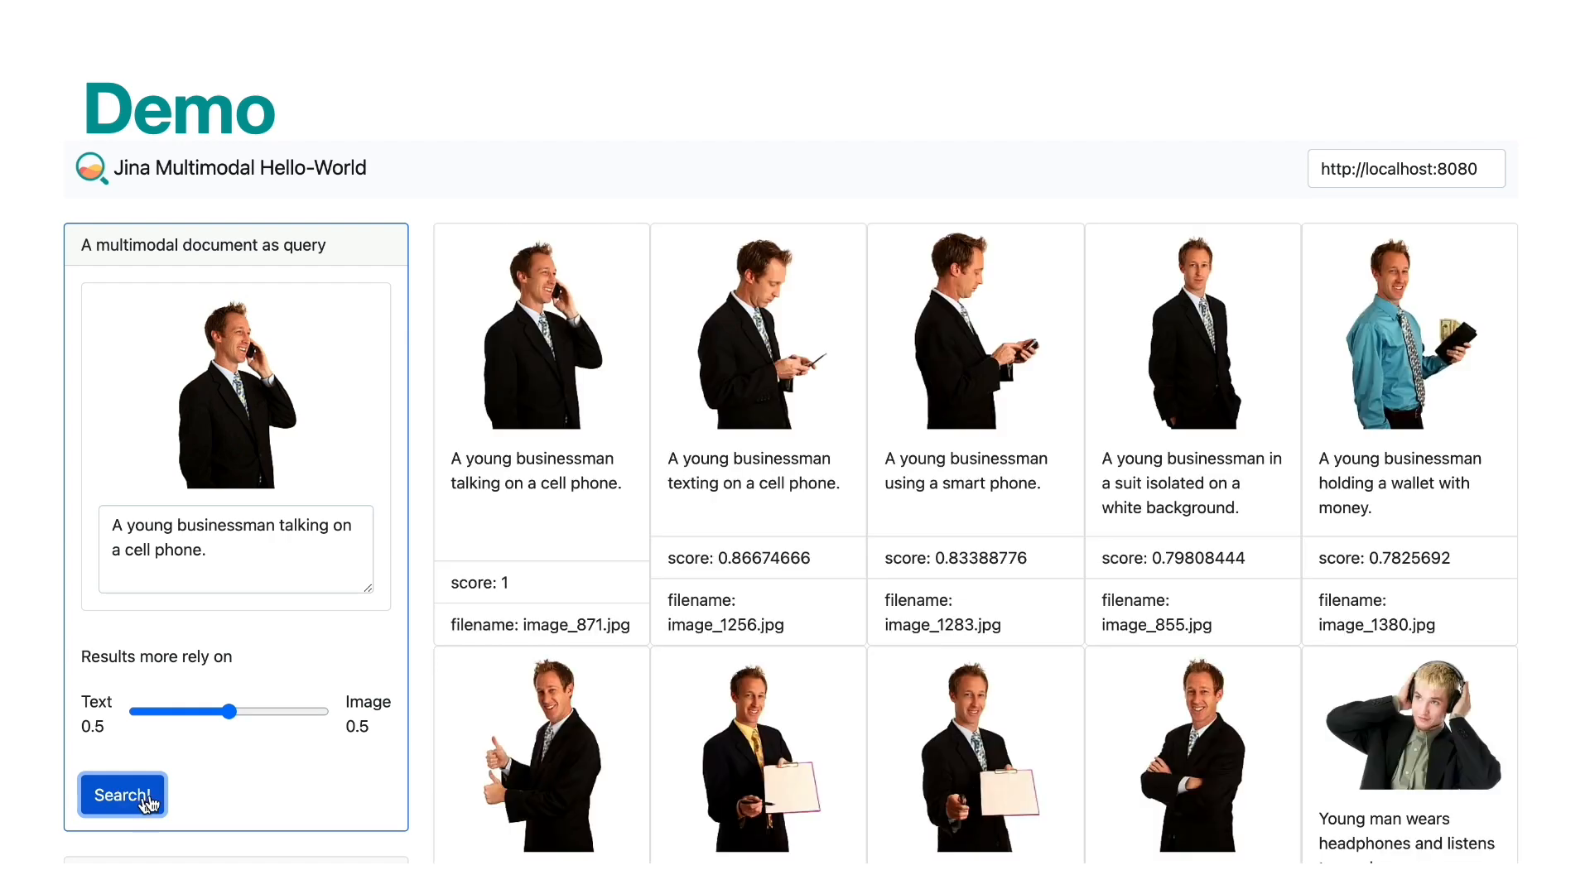
drag(229, 712, 143, 712)
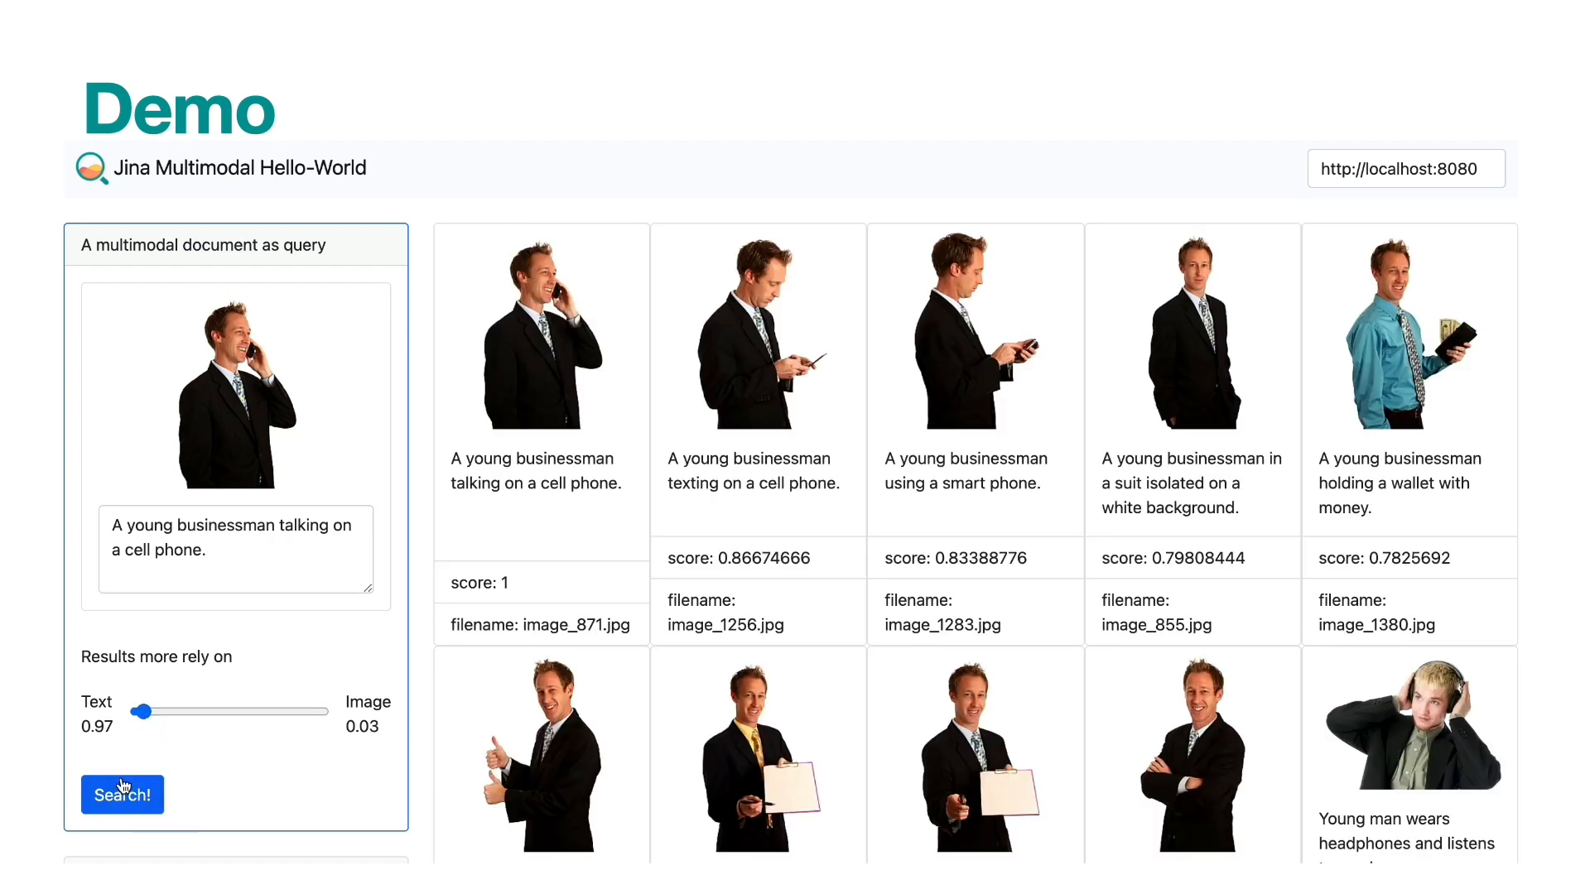
click(121, 794)
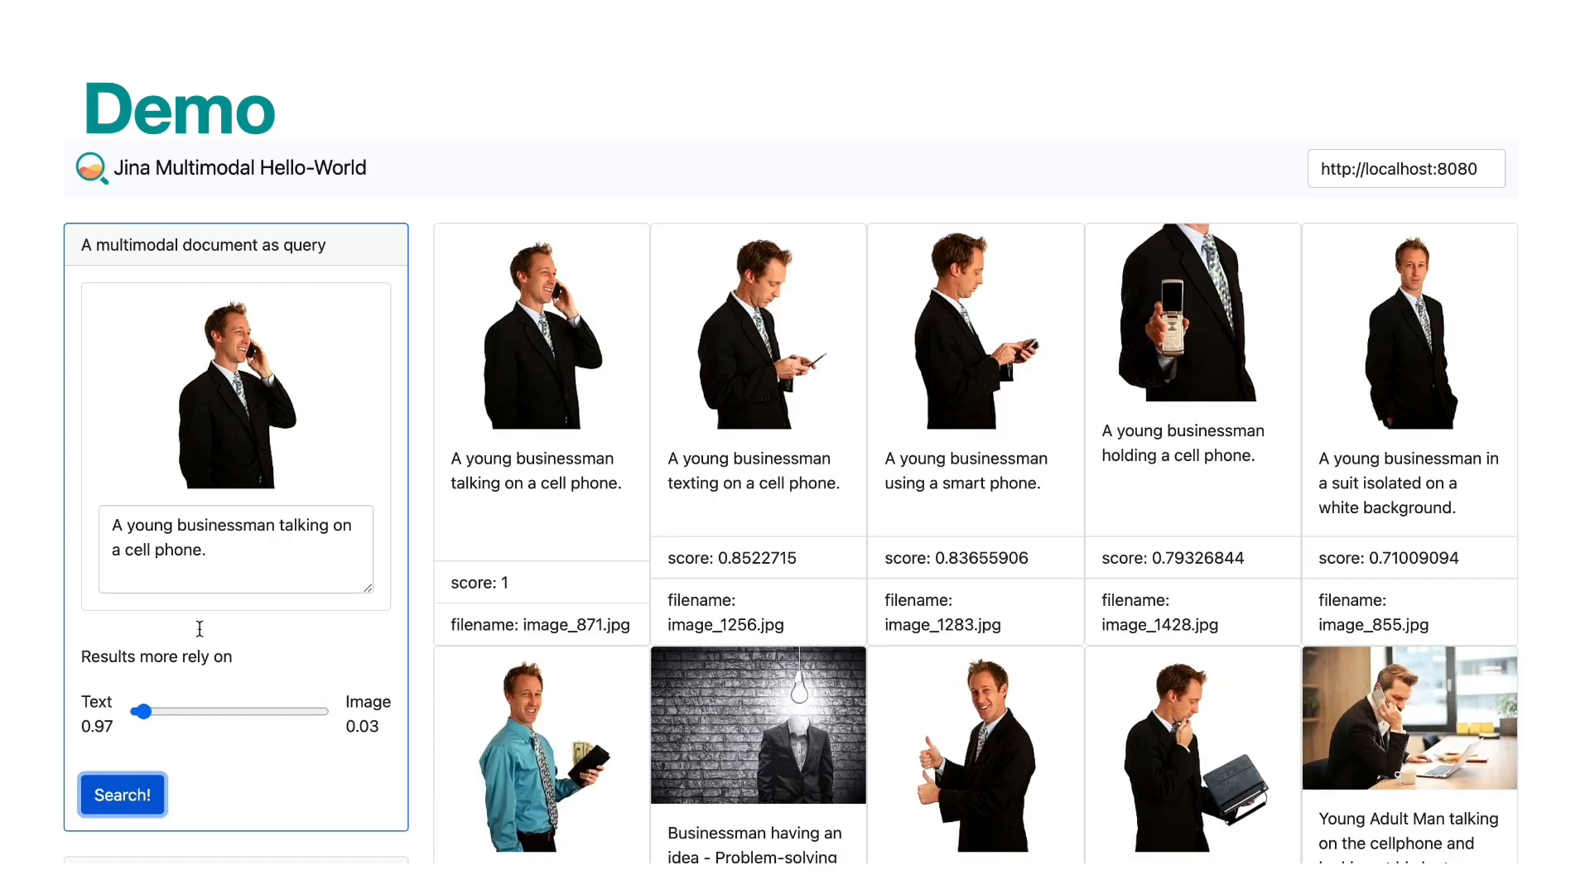
click(121, 795)
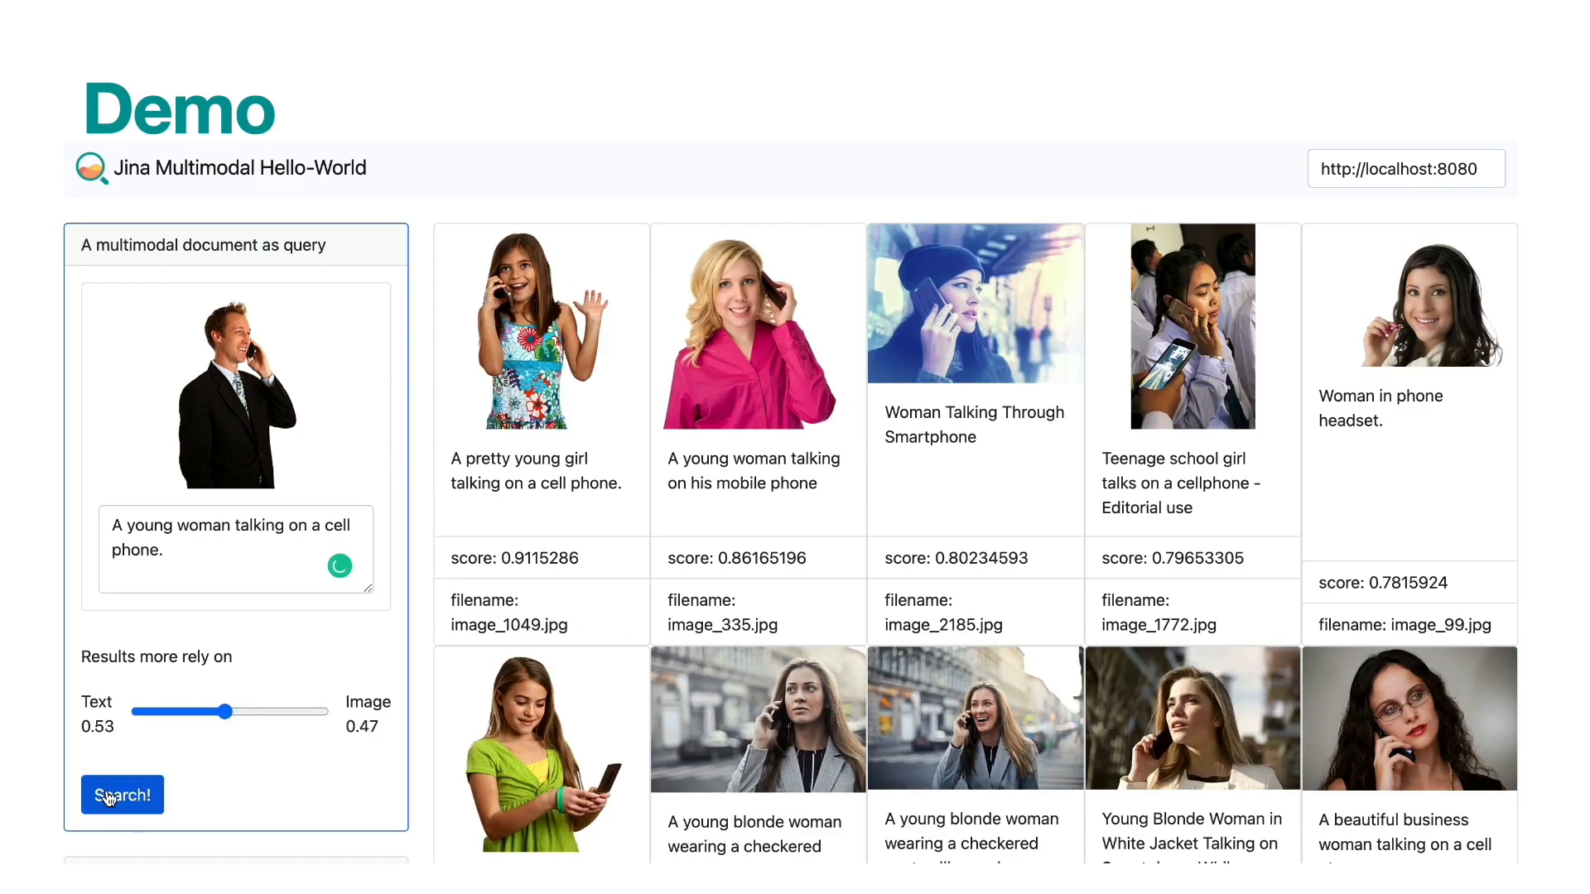
click(122, 795)
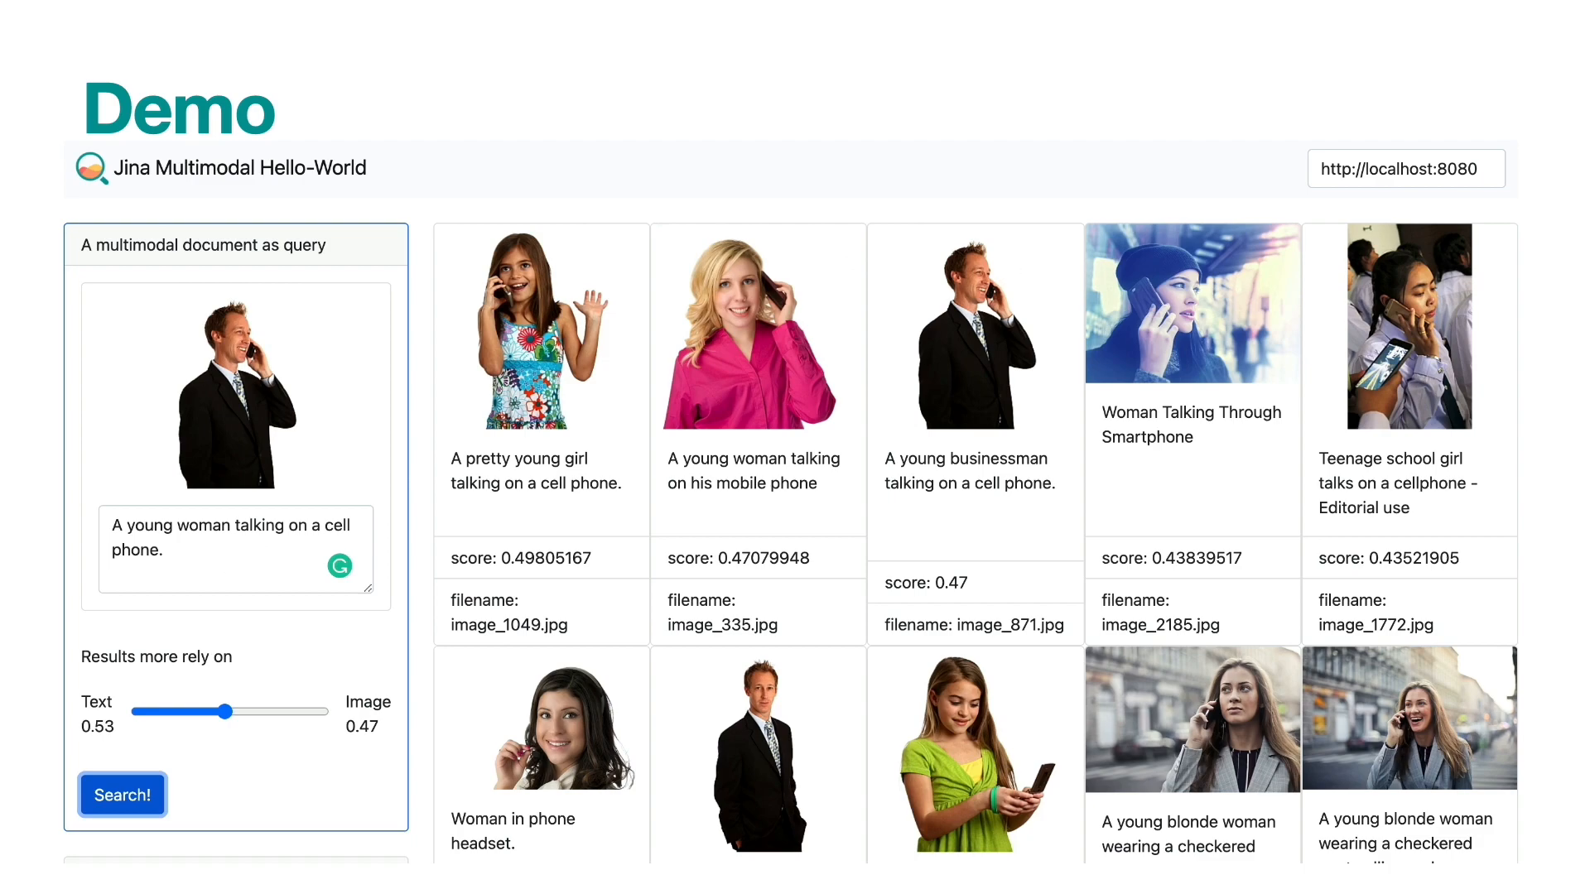